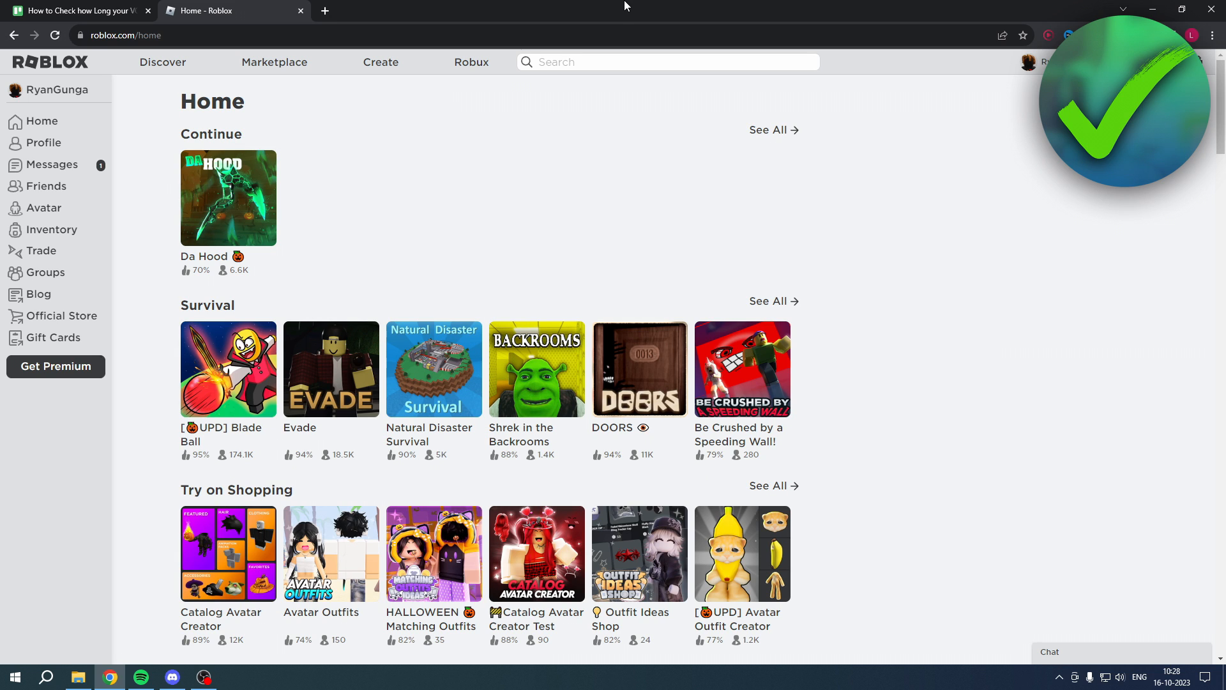
mouse_move(588, 7)
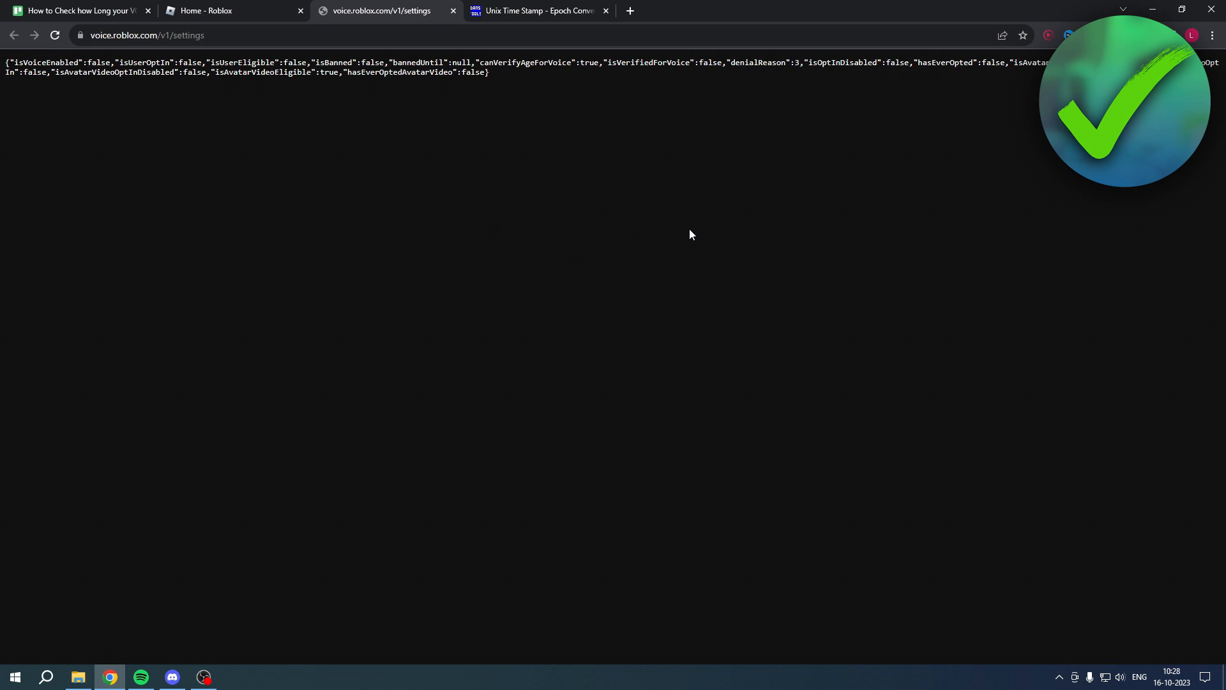
mouse_move(142, 101)
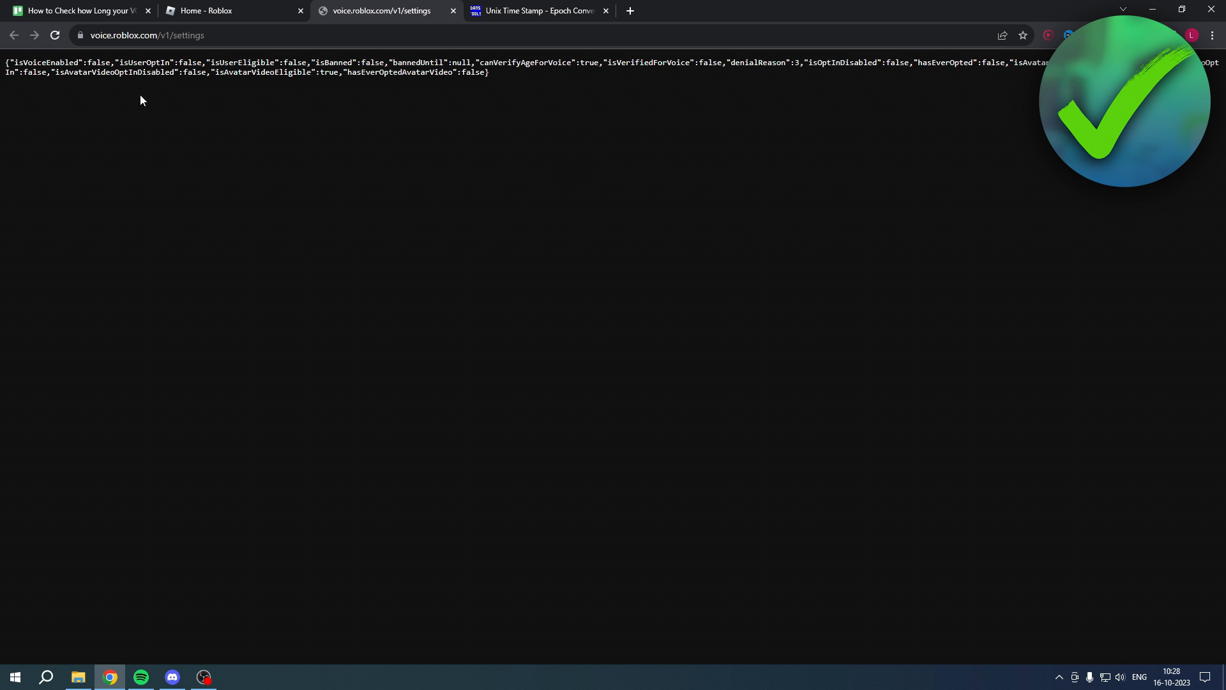
click(537, 10)
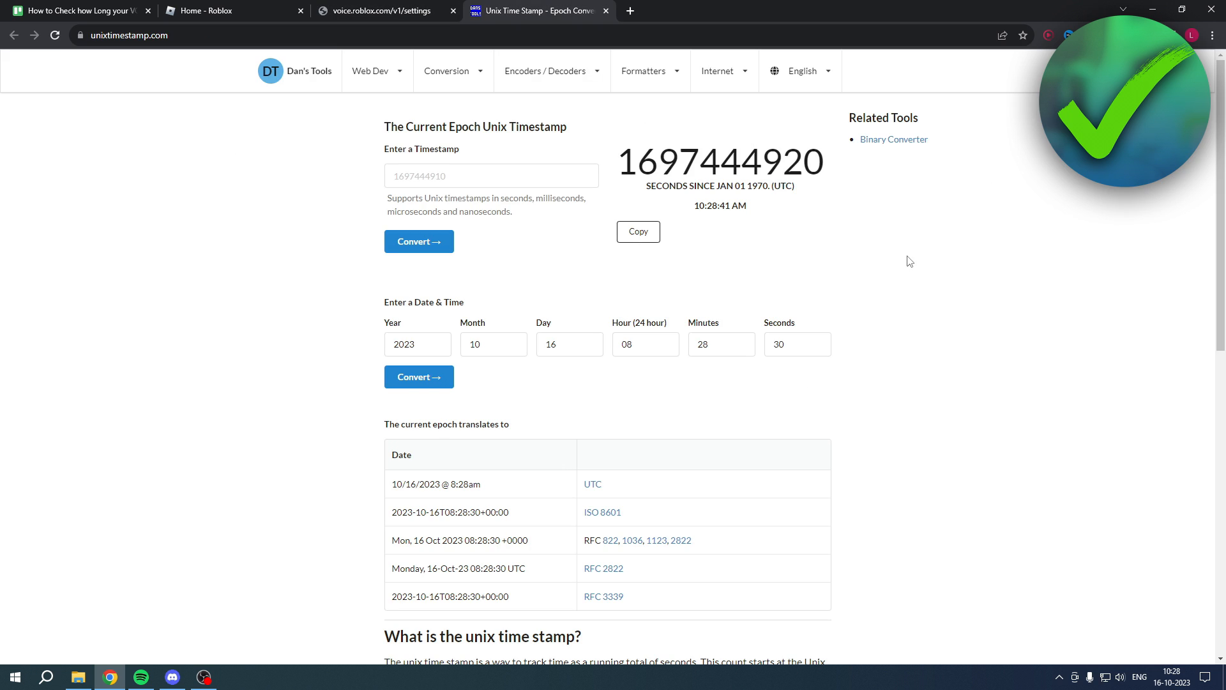
click(383, 10)
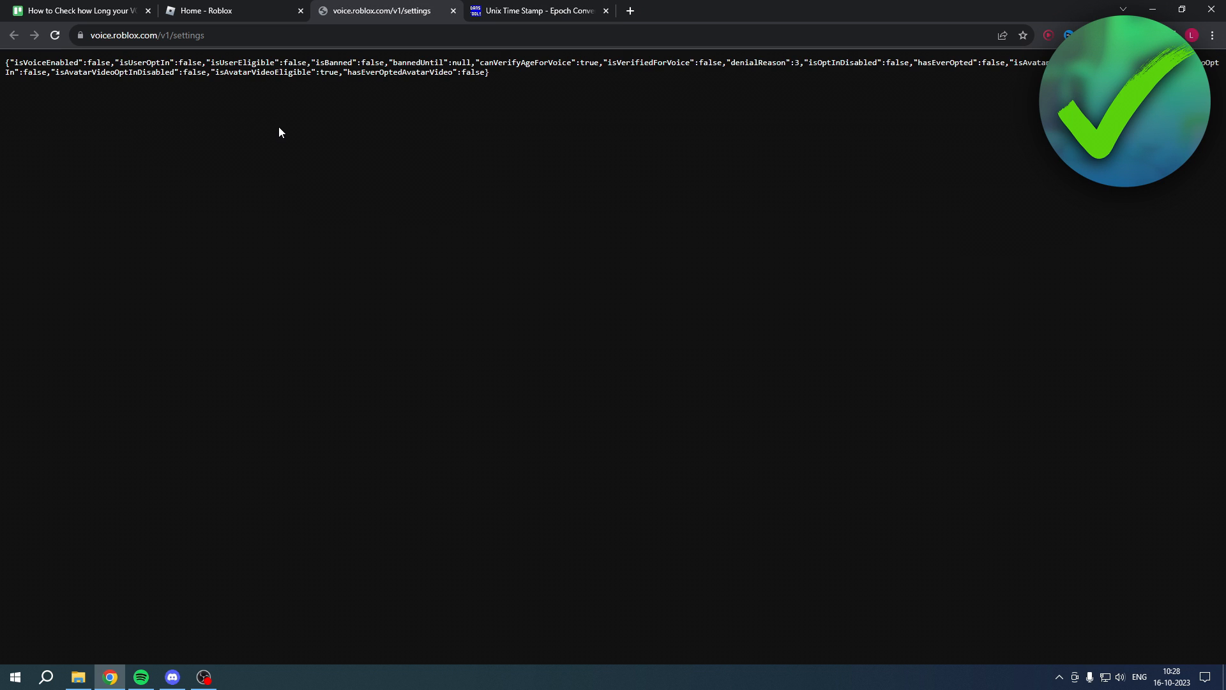
click(205, 10)
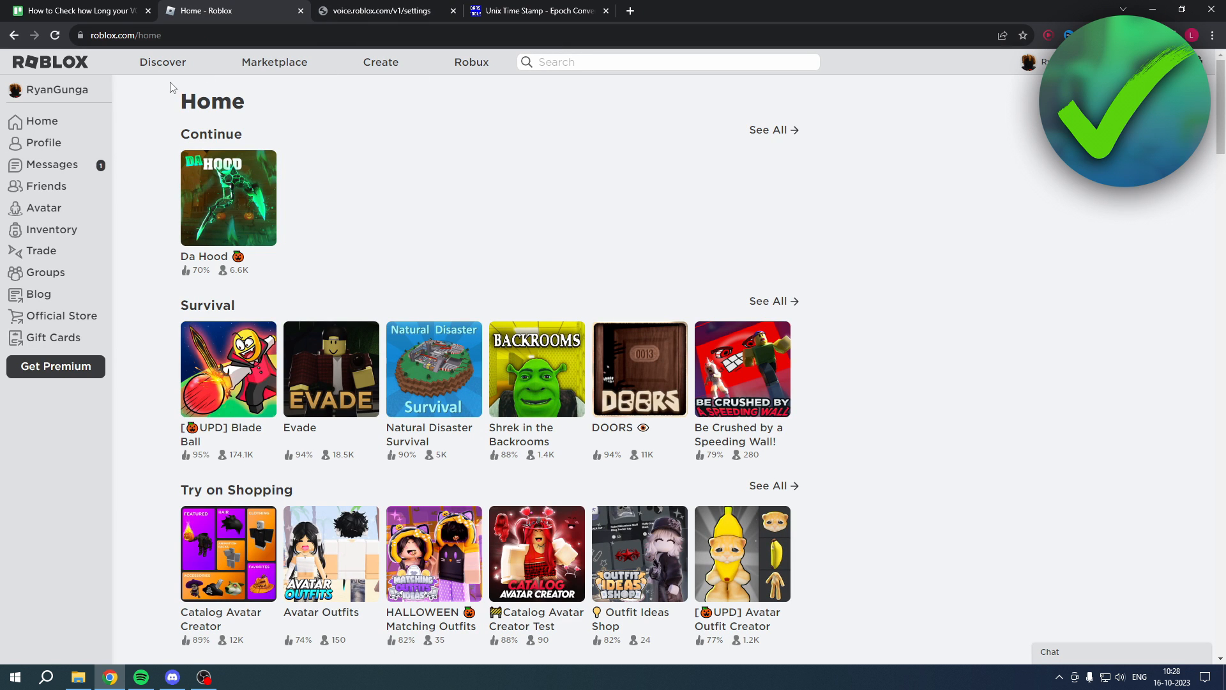
mouse_move(828, 144)
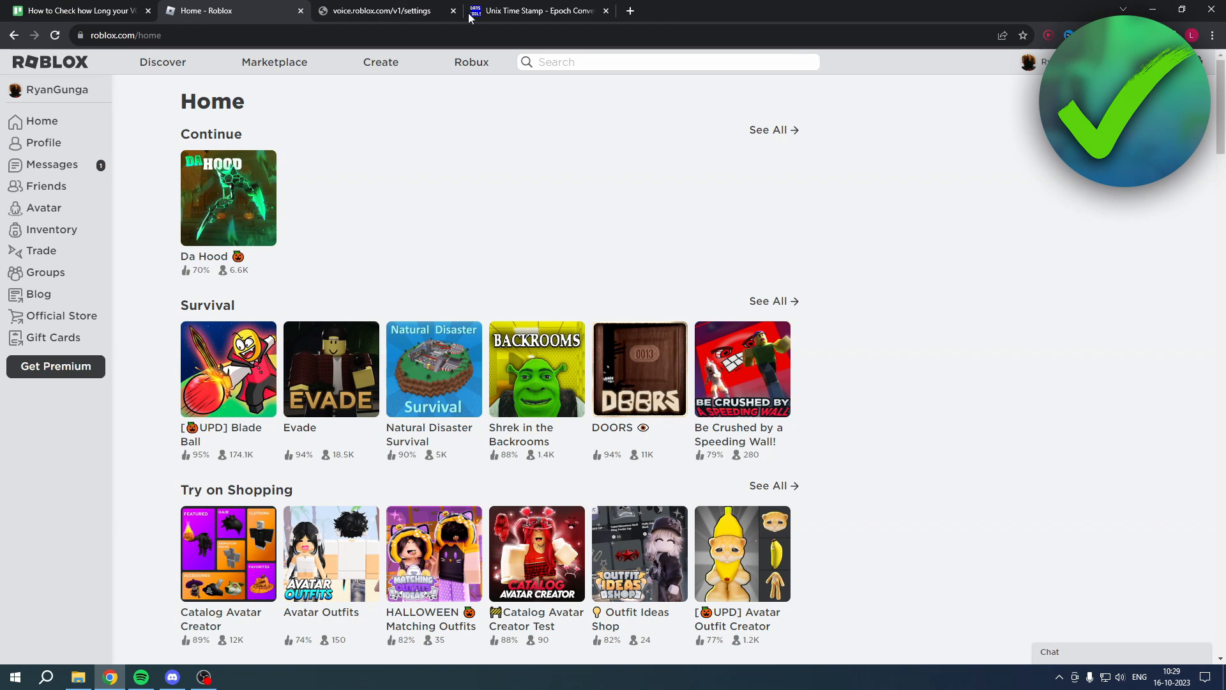
click(383, 10)
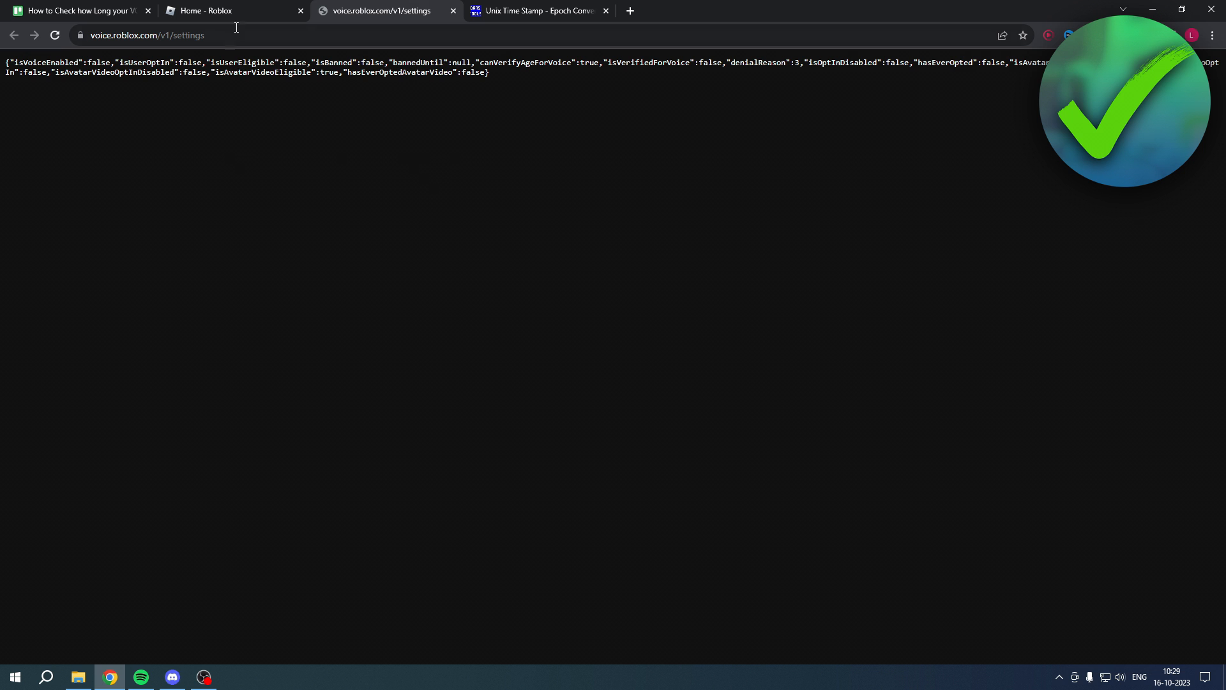
click(206, 10)
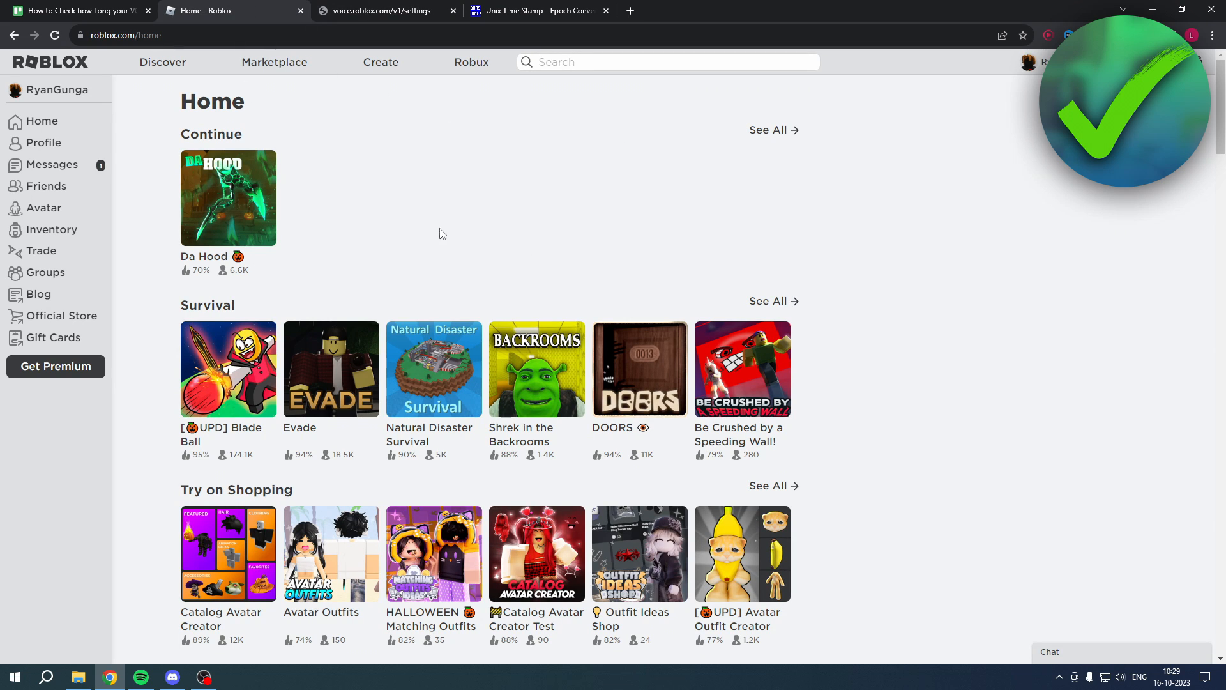
click(384, 11)
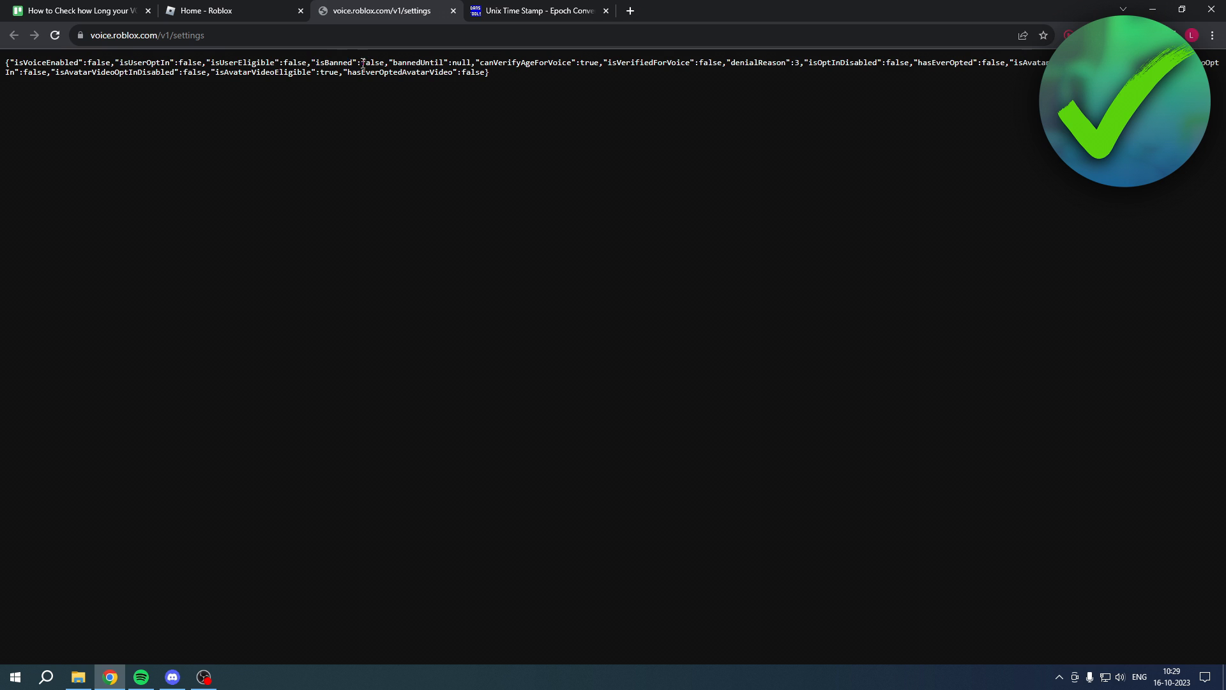
mouse_move(296, 136)
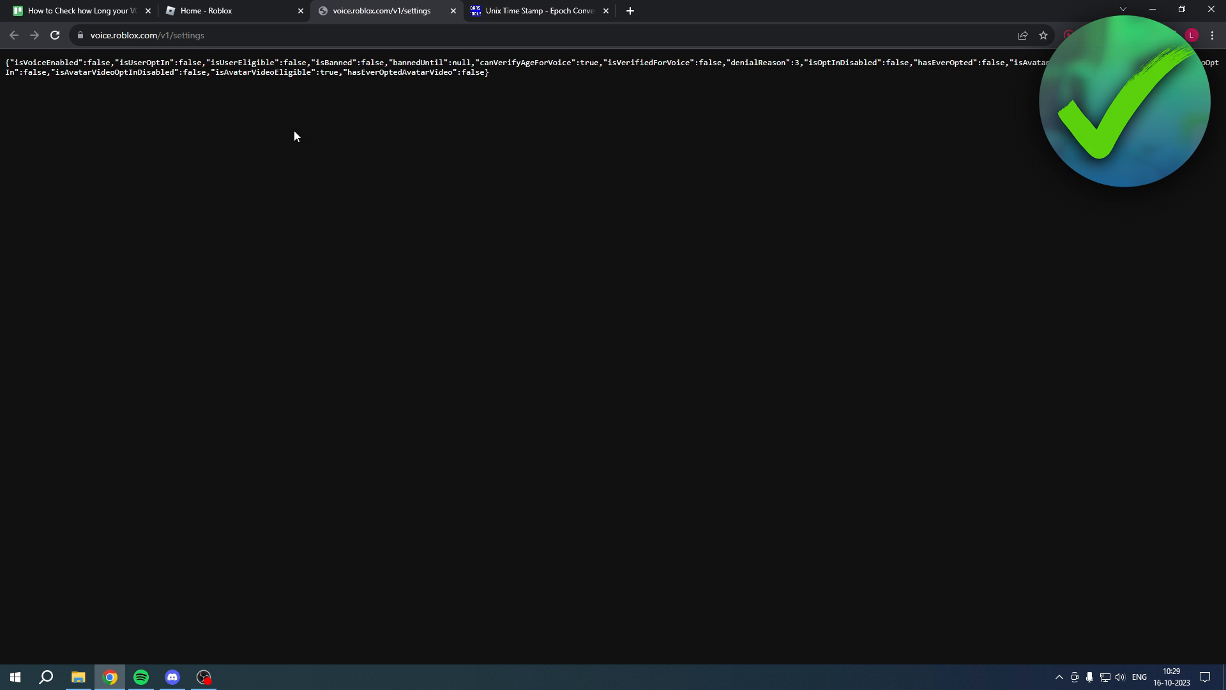
mouse_move(305, 209)
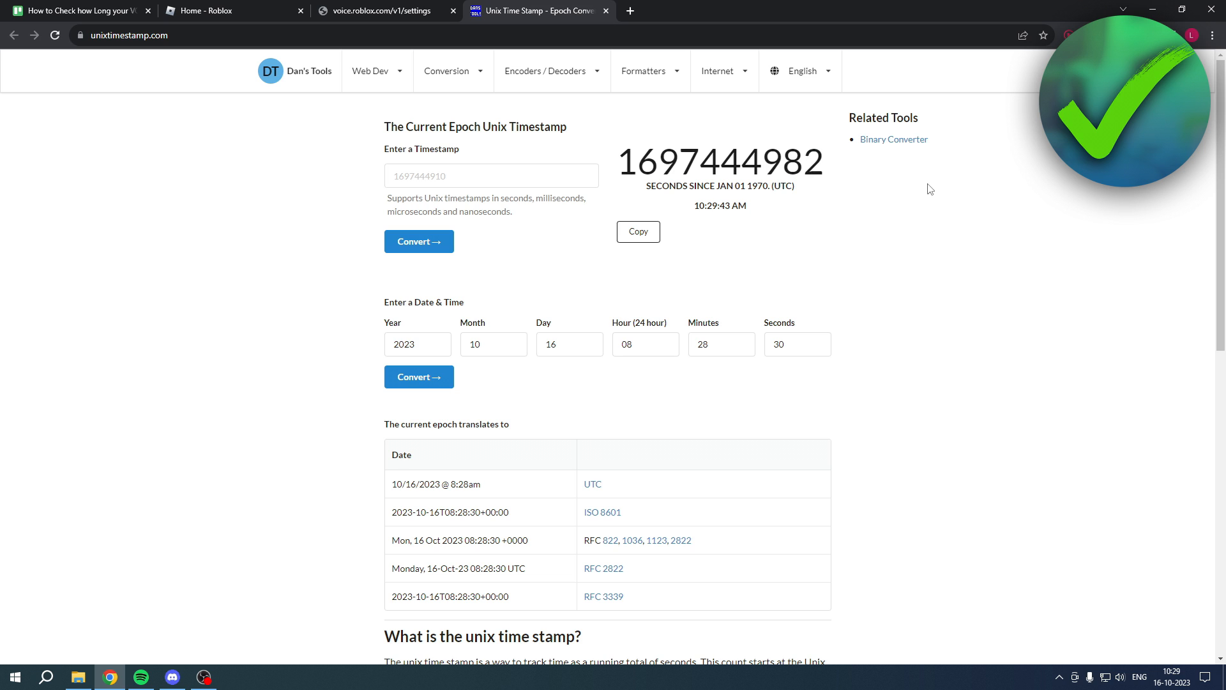
mouse_move(818, 194)
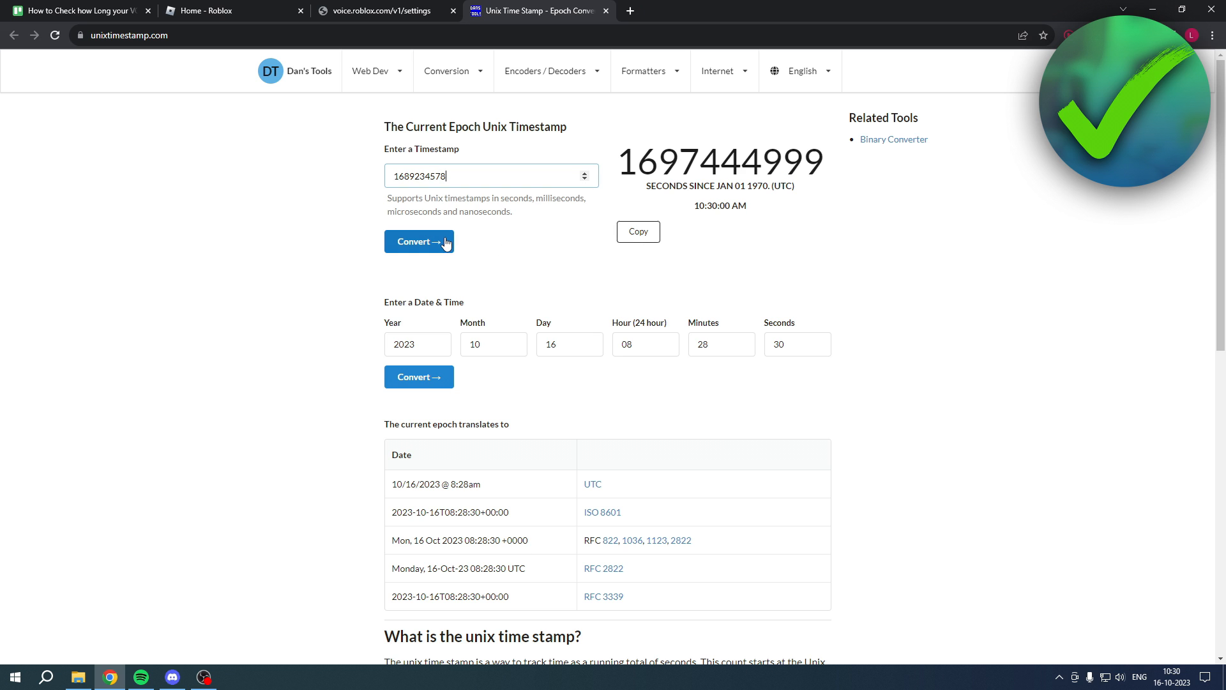
click(418, 241)
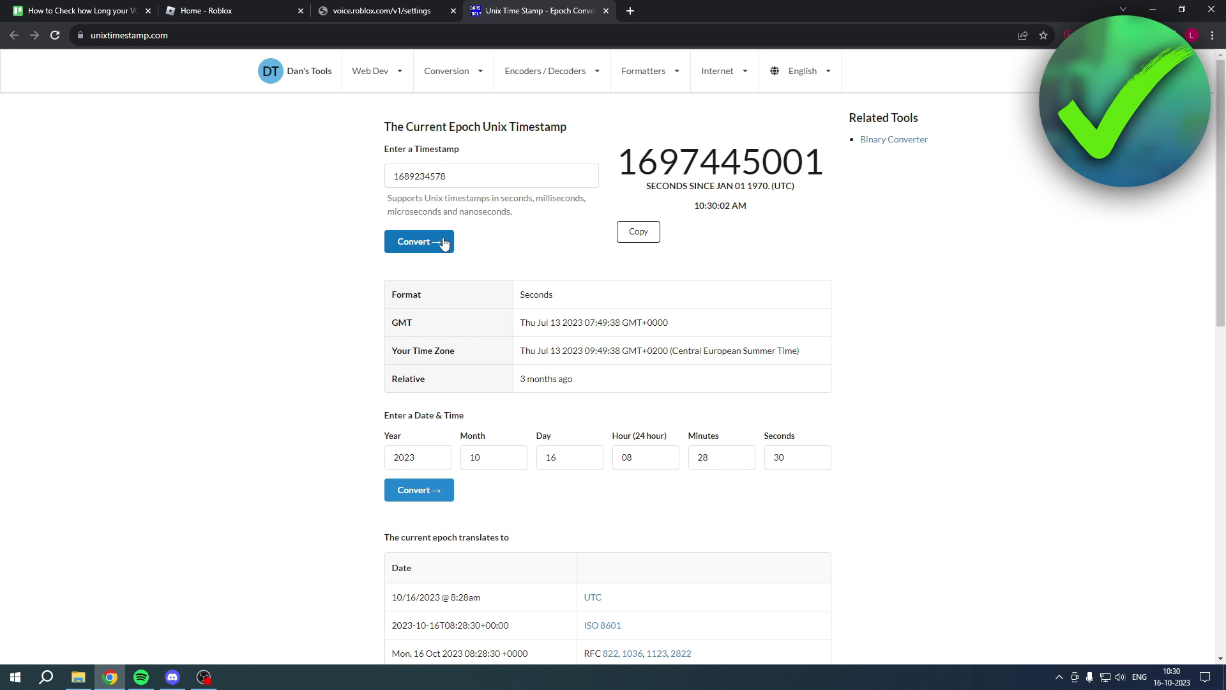
mouse_move(529, 283)
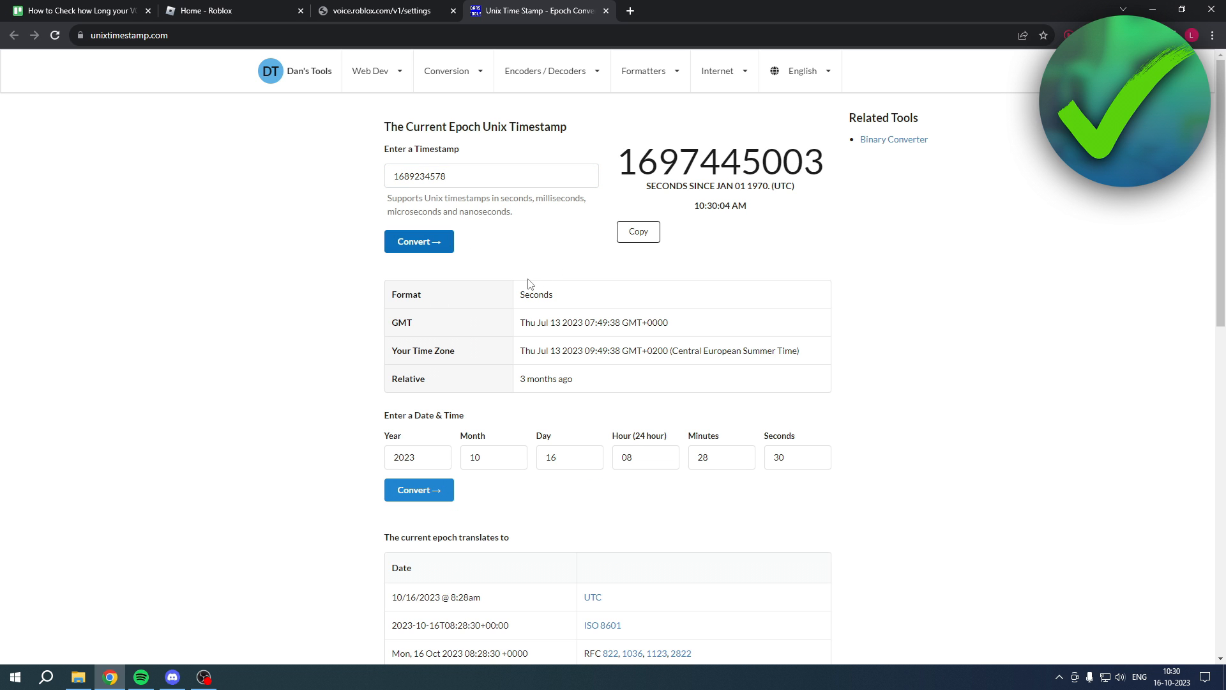